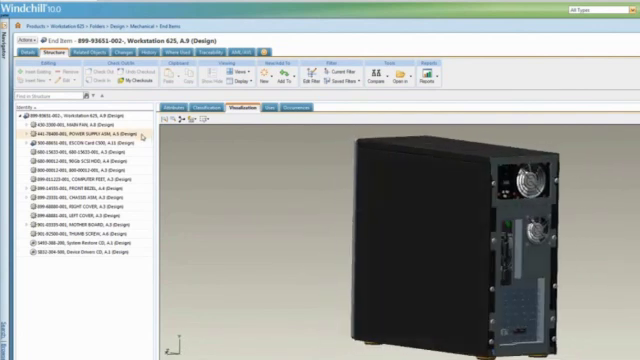
{"action": "left_click", "coordinate": [75, 131]}
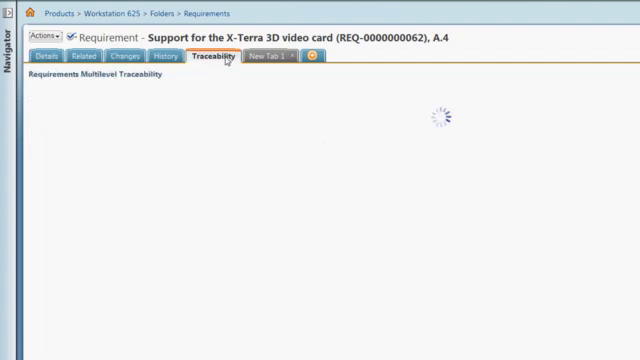
Go to the Windchill home page with My Meetings listed
{"action": "left_click", "coordinate": [211, 64]}
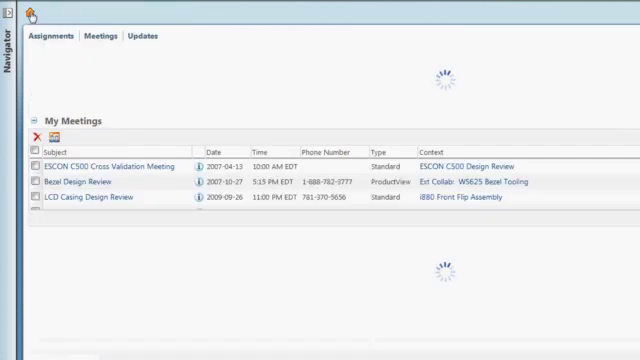
{"action": "left_click", "coordinate": [60, 37]}
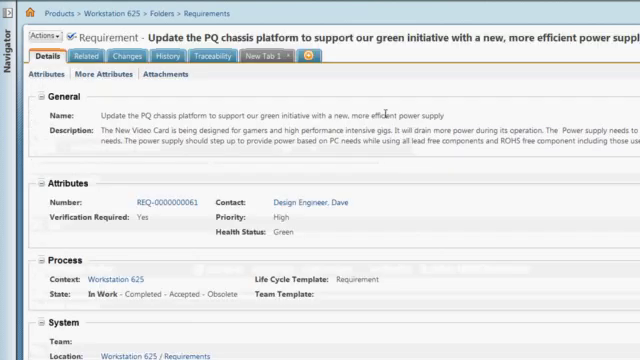
Show the five video card parts with assigned choices in Workstation 625's Uses tab
{"action": "left_click", "coordinate": [198, 57]}
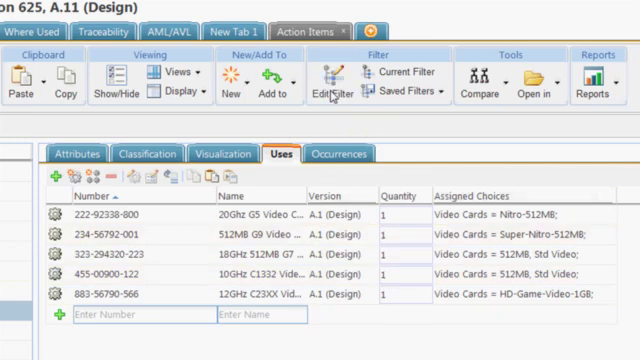
Include the 3D X-Terra video card choice in the Workstation 625 option filter
{"action": "left_click", "coordinate": [330, 82]}
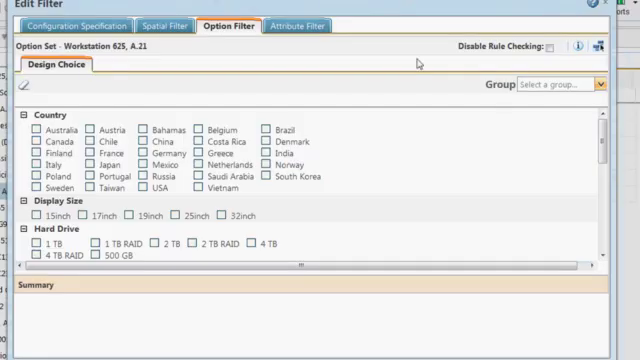
{"action": "scroll", "scroll_direction": "down", "scroll_amount": 3}
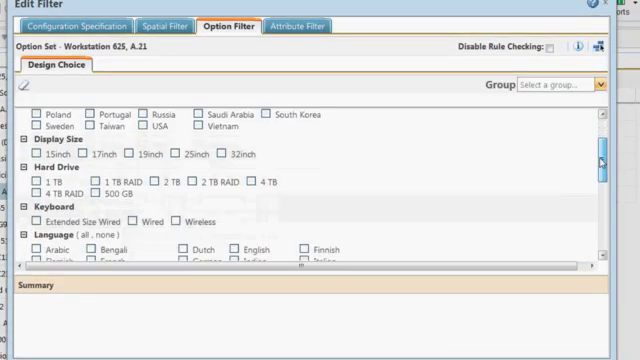
{"action": "scroll", "scroll_direction": "down", "scroll_amount": 3}
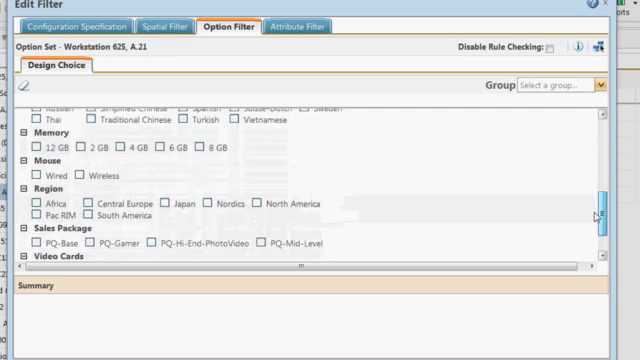
{"action": "scroll", "scroll_direction": "down", "scroll_amount": 3}
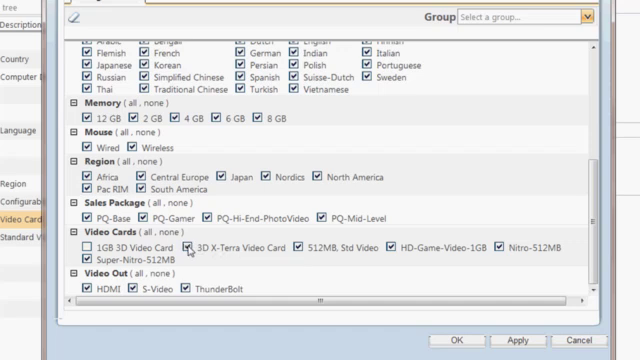
{"action": "left_click", "coordinate": [459, 340]}
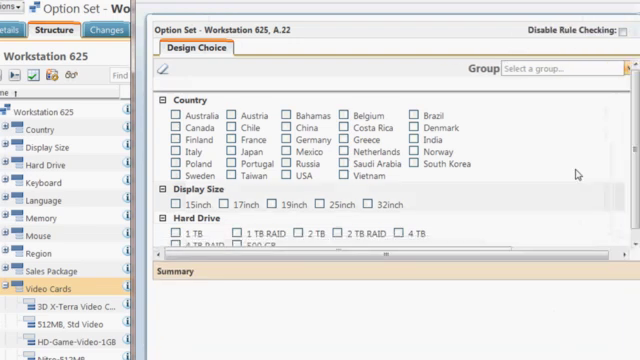
Review the option set and return to the video card's Uses list
{"action": "scroll", "scroll_direction": "down", "scroll_amount": 3}
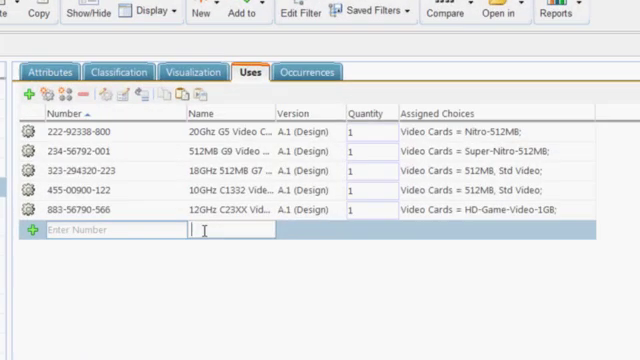
Add a 3D video card part and assign it a video card choice
{"action": "type", "text": "3D"}
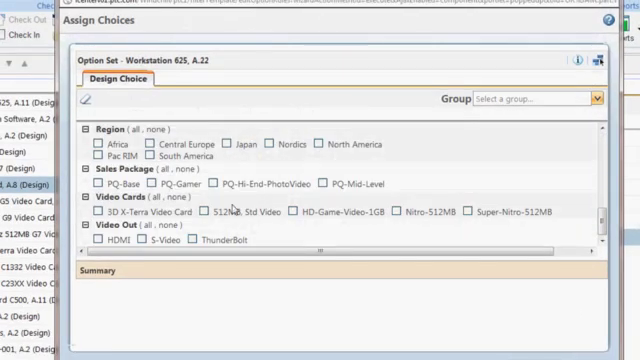
{"action": "left_click", "coordinate": [106, 212]}
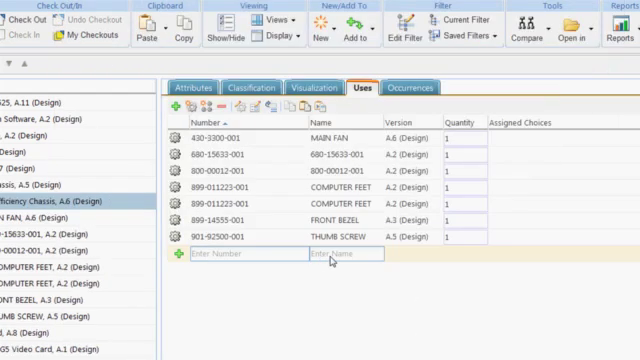
Add HE POWER SUPPLY ASM to the High Efficiency Chassis and start checking it in
{"action": "type", "text": "HE"}
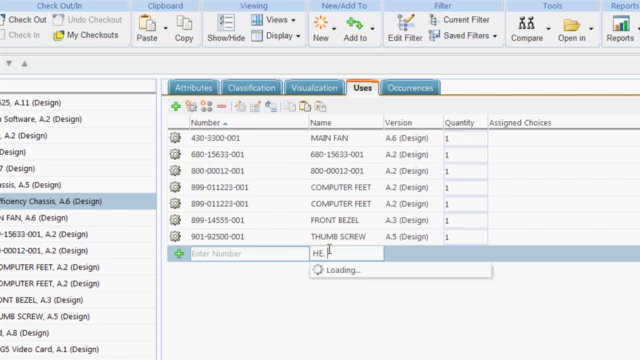
{"action": "type", "text": "HE"}
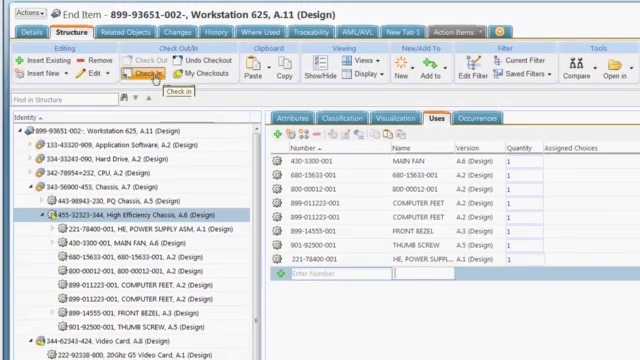
{"action": "left_click", "coordinate": [148, 72]}
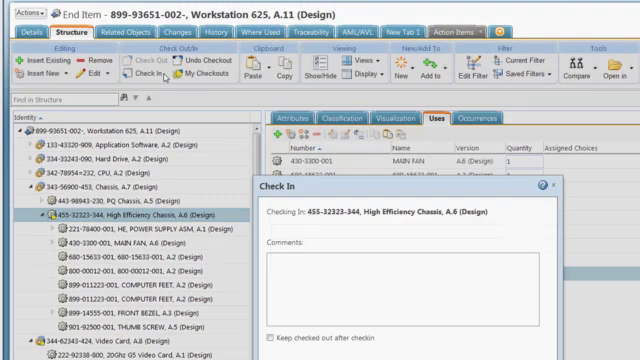